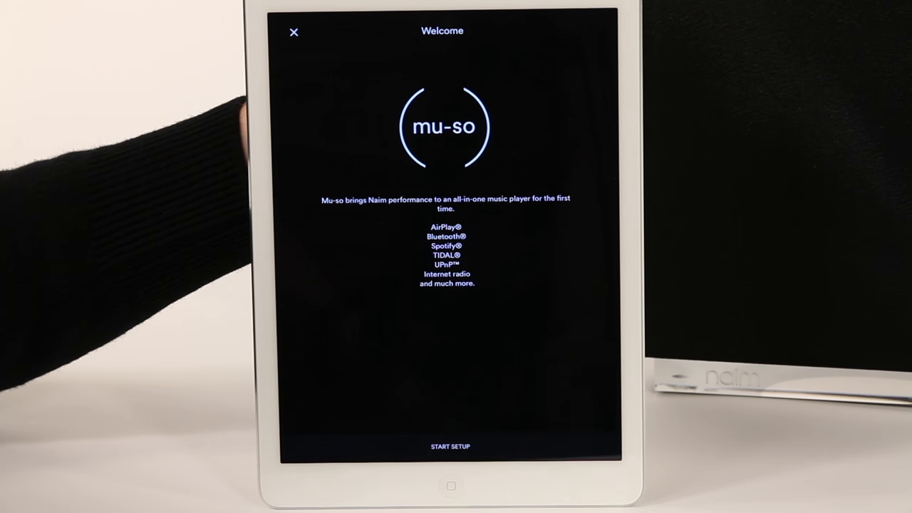
Start the Mu-so setup wizard from the Welcome screen.
{"action": "left_click", "coordinate": [450, 447]}
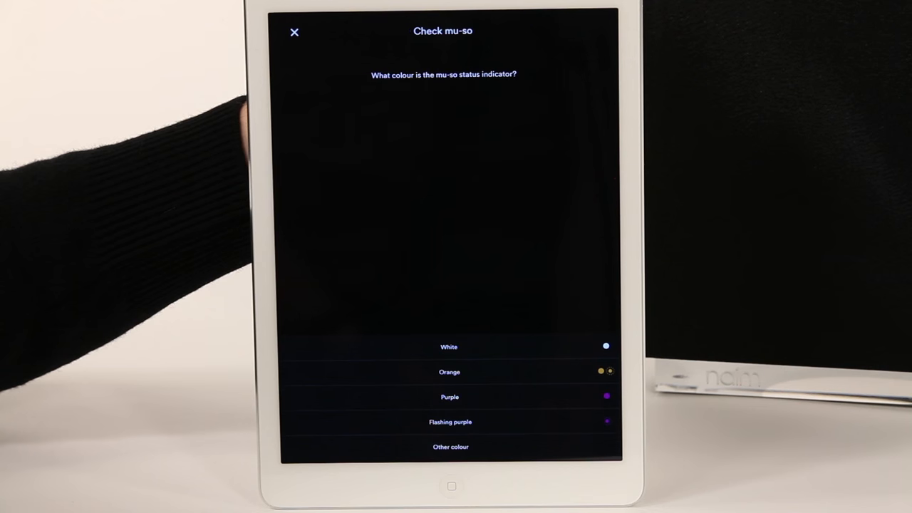
Answer the status indicator colour question to finish setup, then bring up the Mu-so Qb-BD5D settings.
{"action": "left_click", "coordinate": [294, 32]}
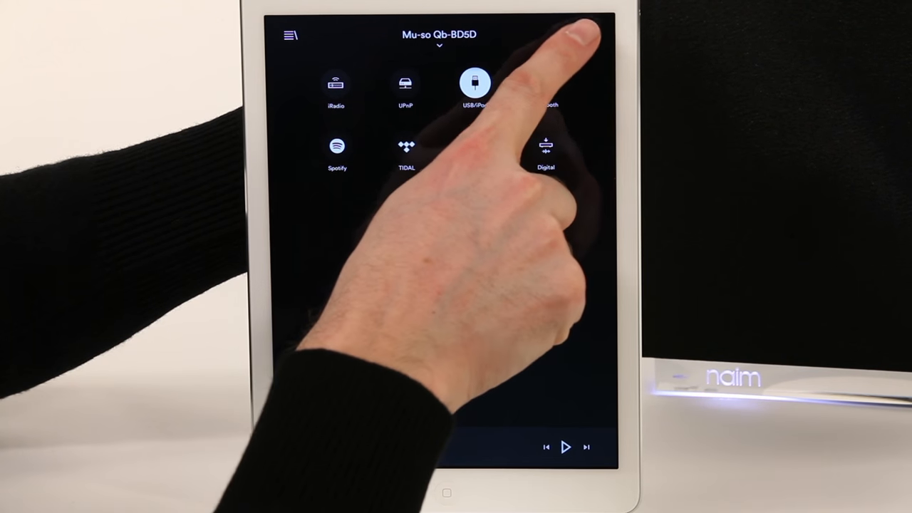
{"action": "left_click", "coordinate": [589, 32]}
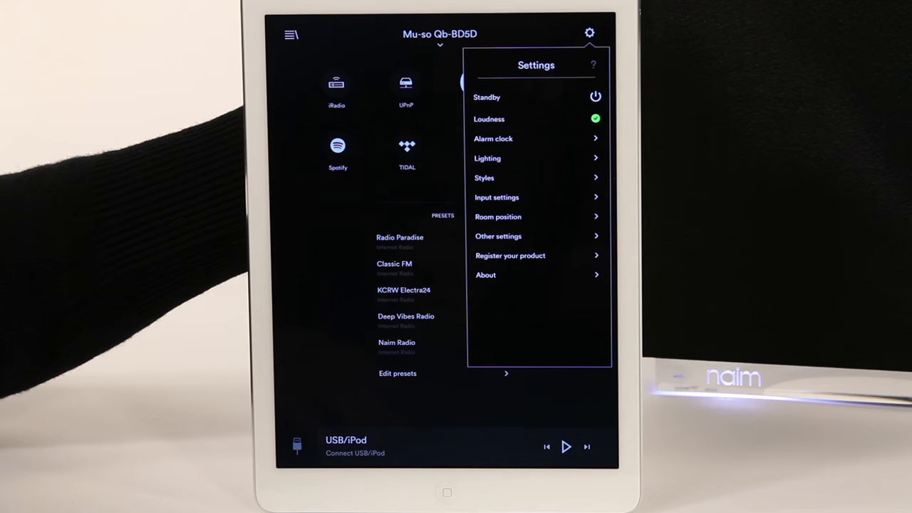
{"action": "left_click", "coordinate": [497, 217]}
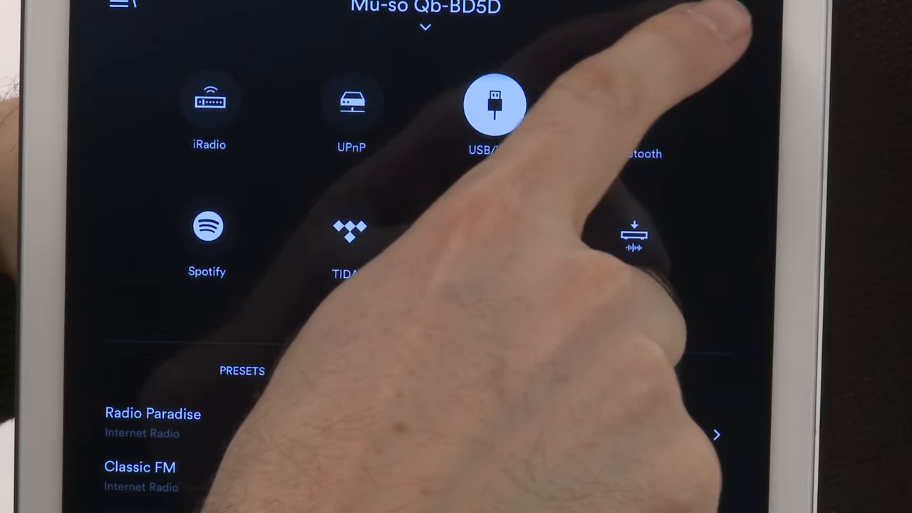
{"action": "left_click", "coordinate": [729, 13]}
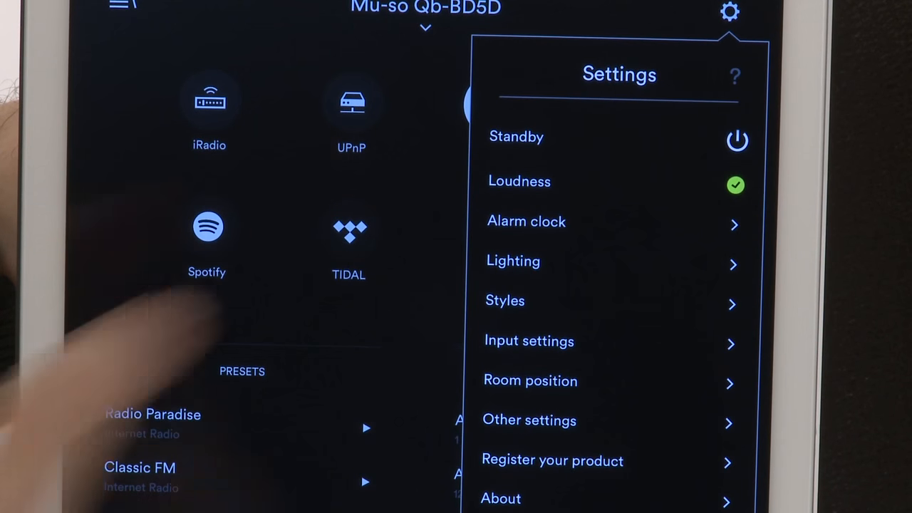
{"action": "left_click", "coordinate": [736, 185]}
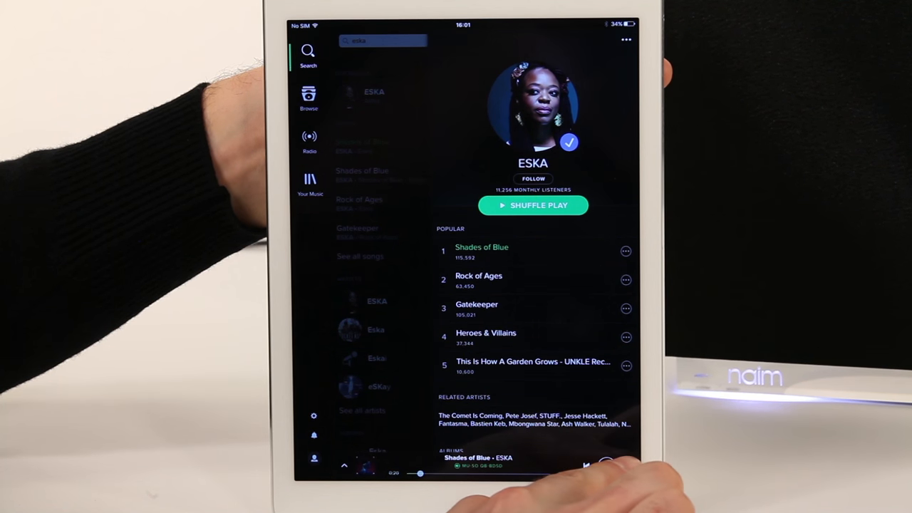
Control playback of ESKA's 'Shades of Blue' playing from Spotify on the Mu-so Qb.
{"action": "left_click", "coordinate": [607, 466]}
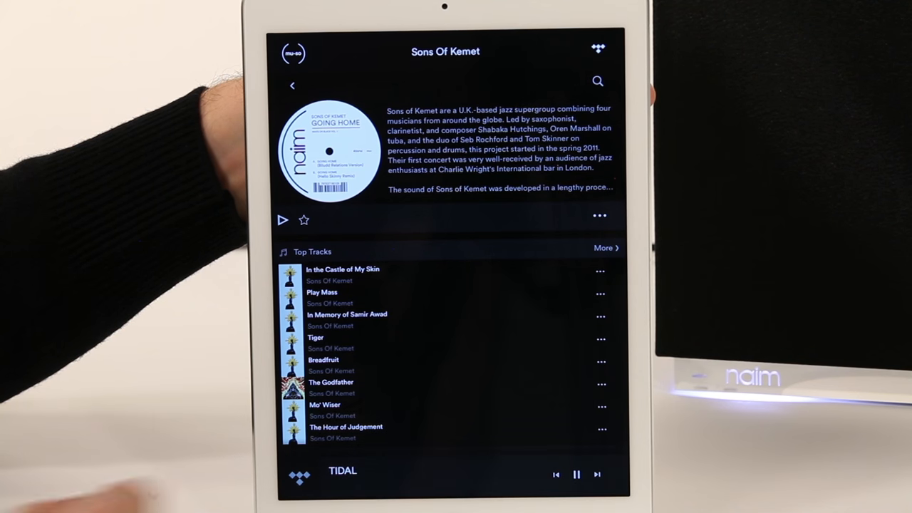
Play Sons Of Kemet's Top Tracks from TIDAL on the Mu-so.
{"action": "left_click", "coordinate": [342, 270]}
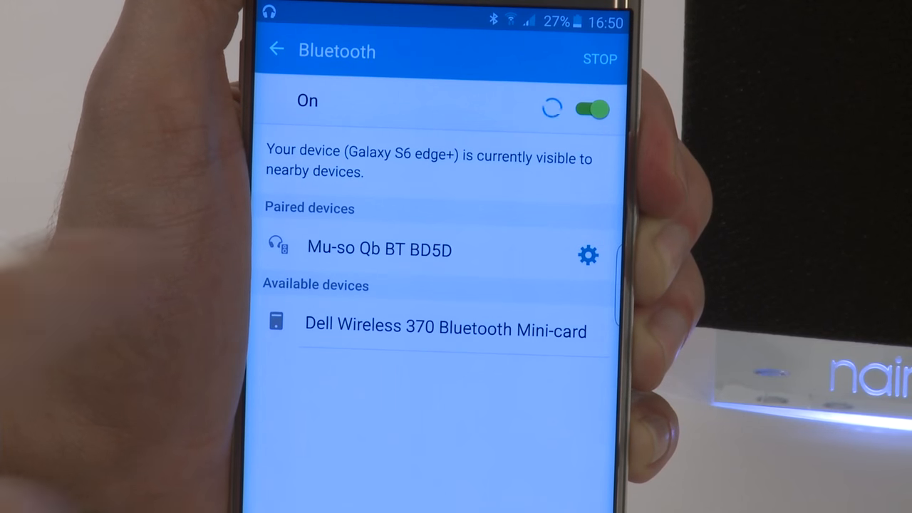
Connect the phone to Mu-so Qb BT BD5D from the Bluetooth paired devices.
{"action": "left_click", "coordinate": [380, 247]}
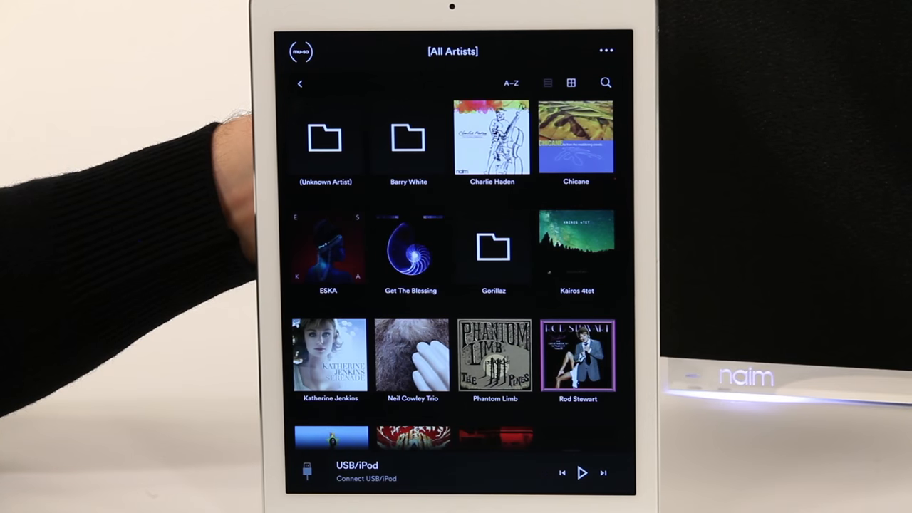
Open Get The Blessing in the UPnP library and its first album.
{"action": "left_click", "coordinate": [409, 249]}
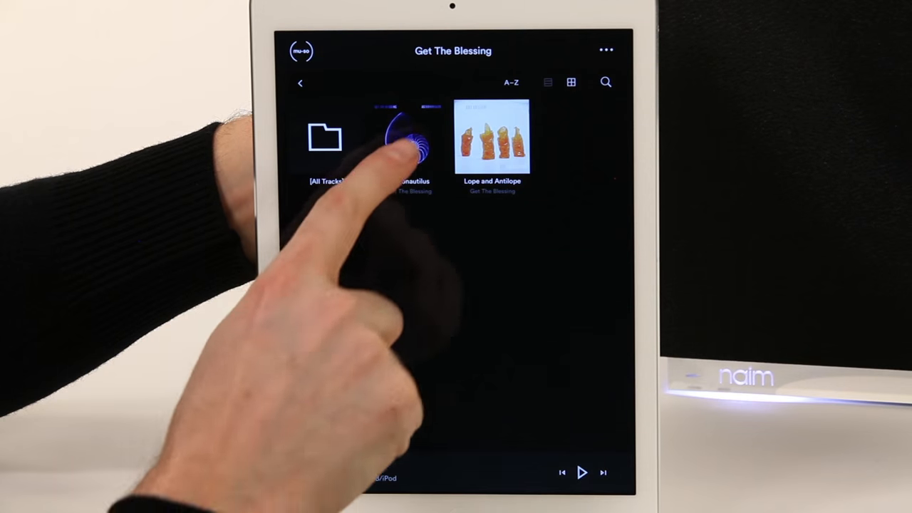
{"action": "left_click", "coordinate": [404, 143]}
{"action": "type", "text": "Radio"}
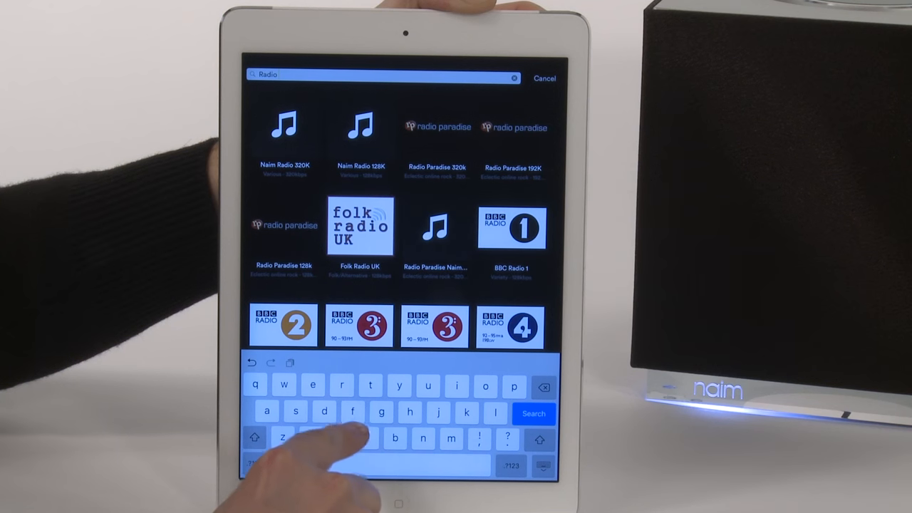
Switch the on-screen keyboard to numbers and symbols during the 'Radio' search.
{"action": "left_click", "coordinate": [510, 466]}
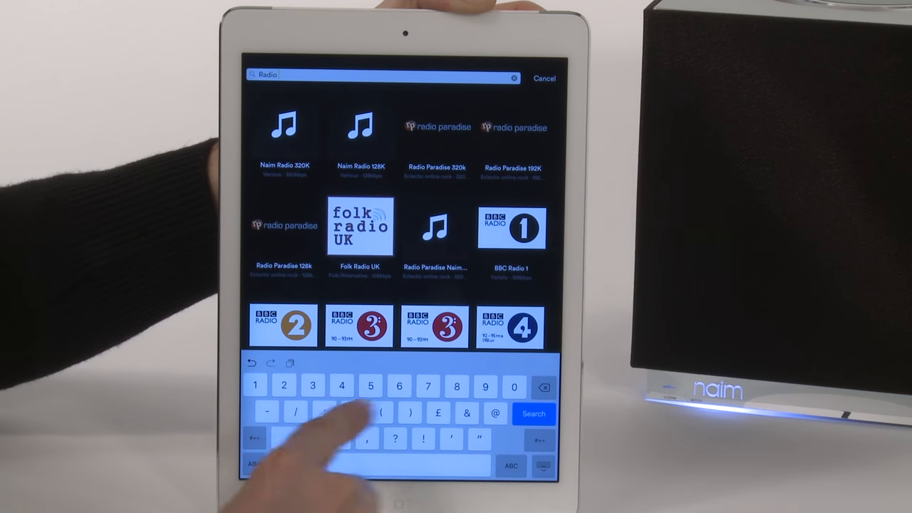